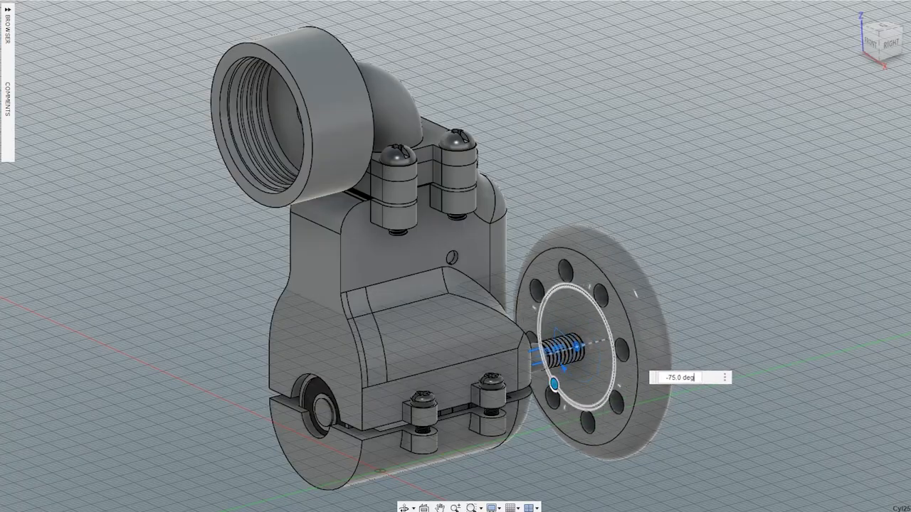
# - Drag the flywheel joint's rotation handle to -295.0 degrees along the crankshaft thread
pyautogui.moveTo(551, 384); pyautogui.dragTo(569, 298)
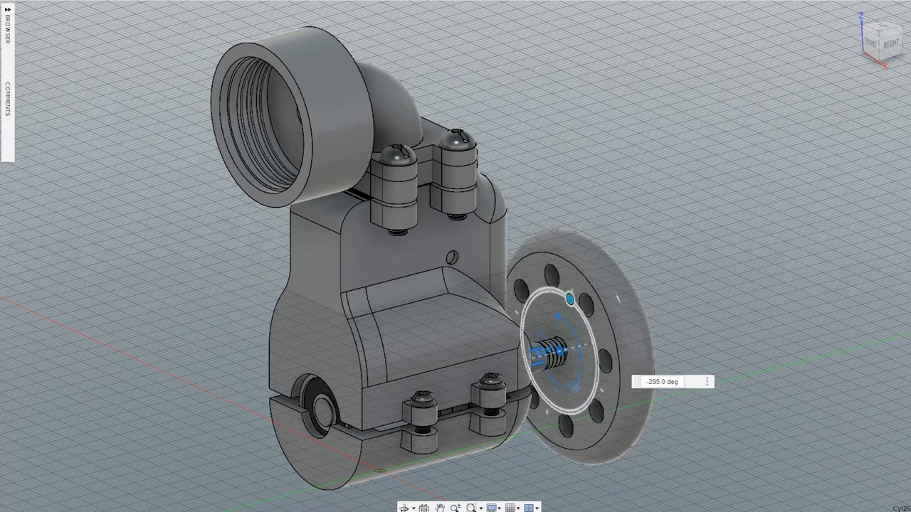